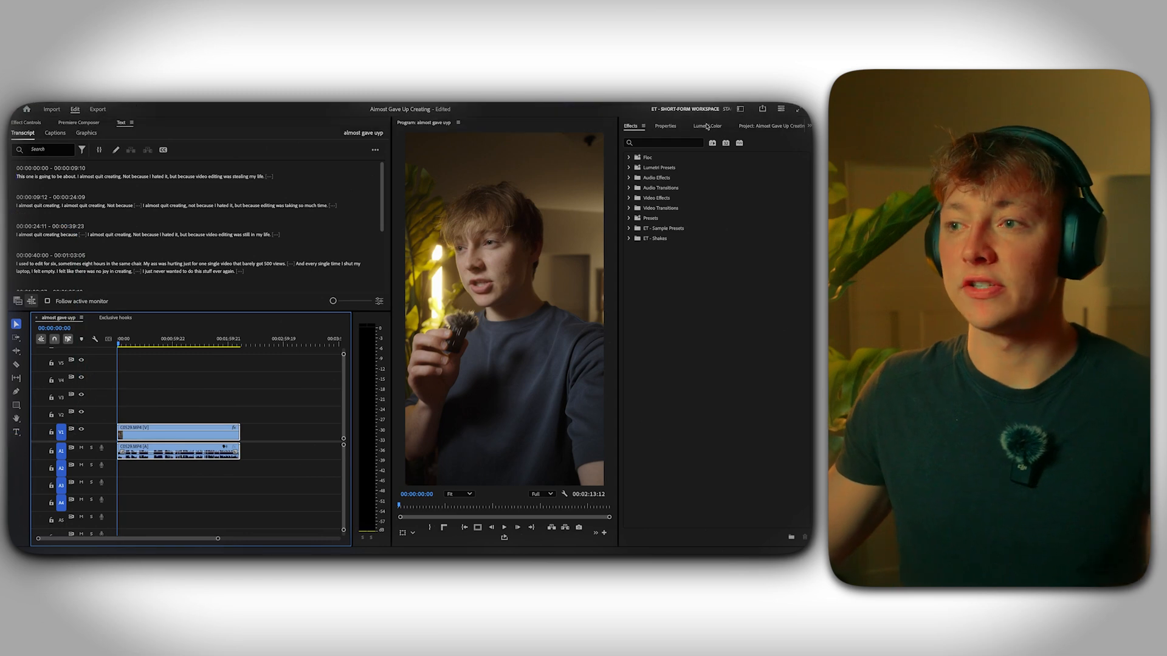
# Apply the TR - Film Look creative preset in Lumetri Color for a warm, saturated grade.
pyautogui.click(706, 126)
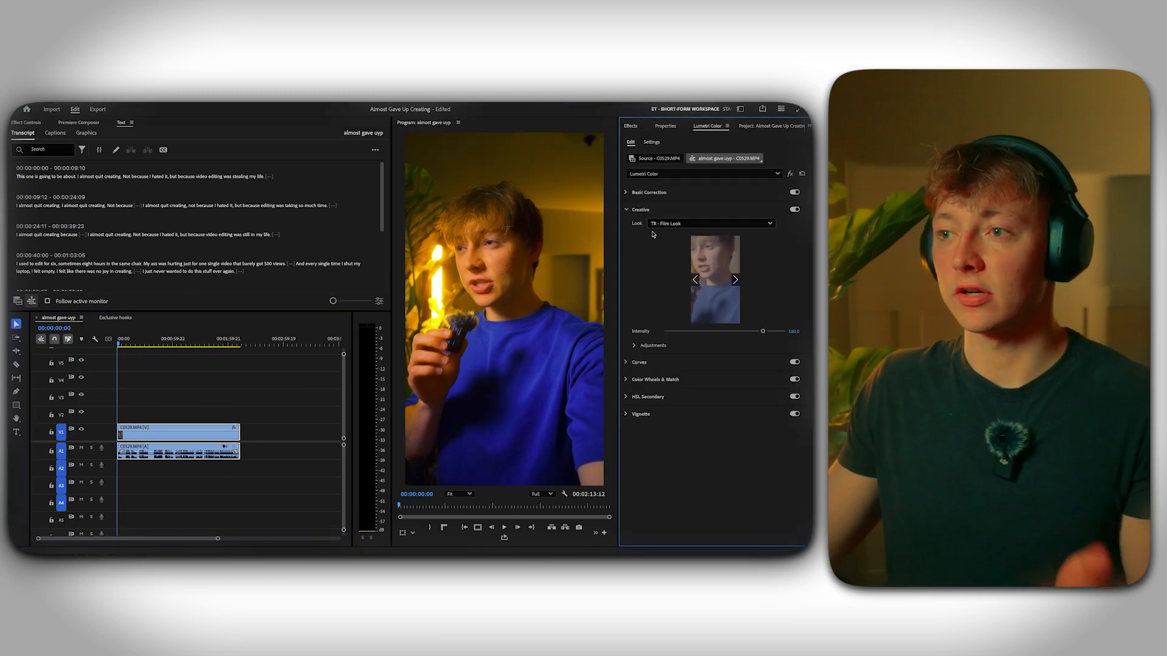
pyautogui.click(711, 223)
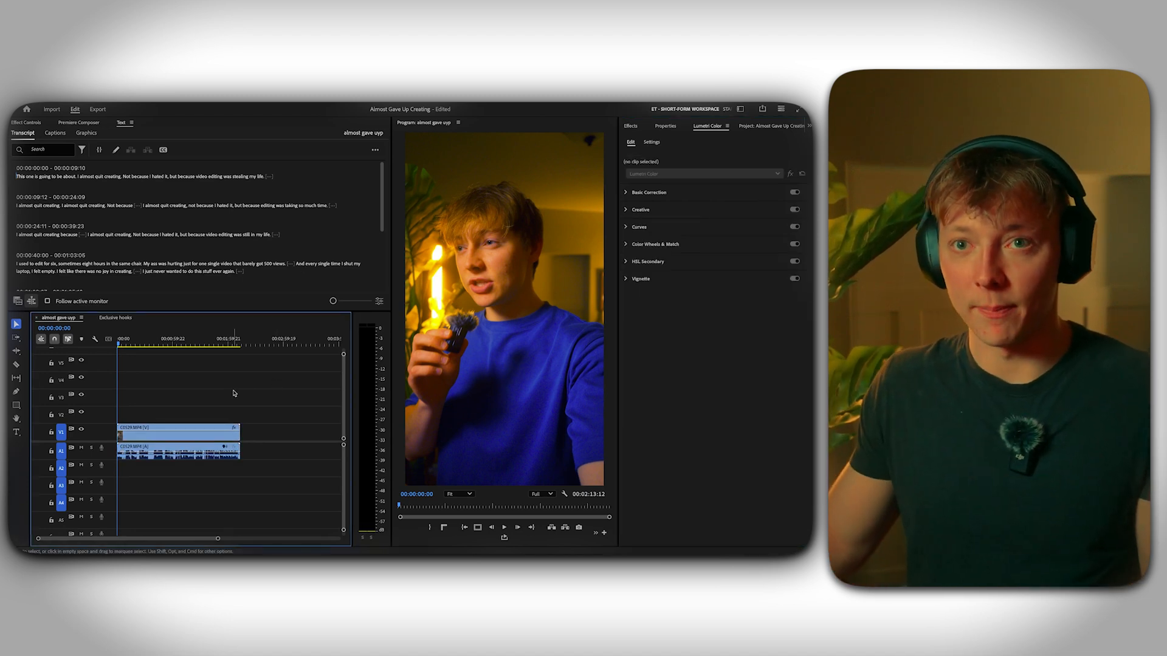
# Filter the transcript to filler words and pauses so they can be deleted.
pyautogui.click(82, 150)
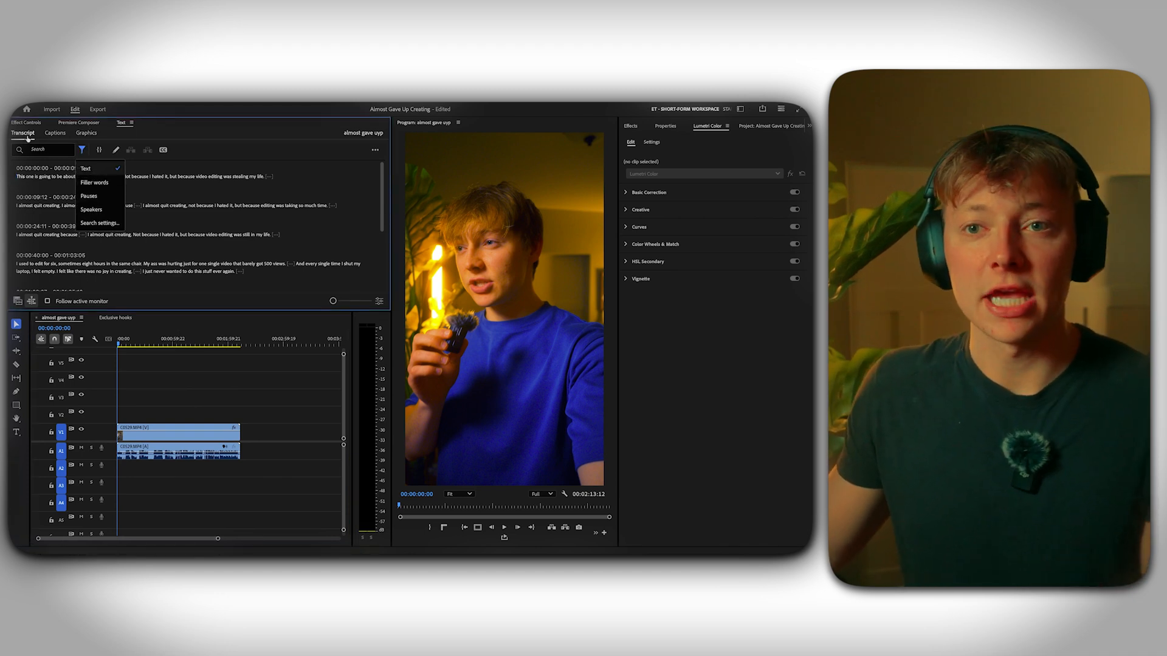
pyautogui.click(87, 196)
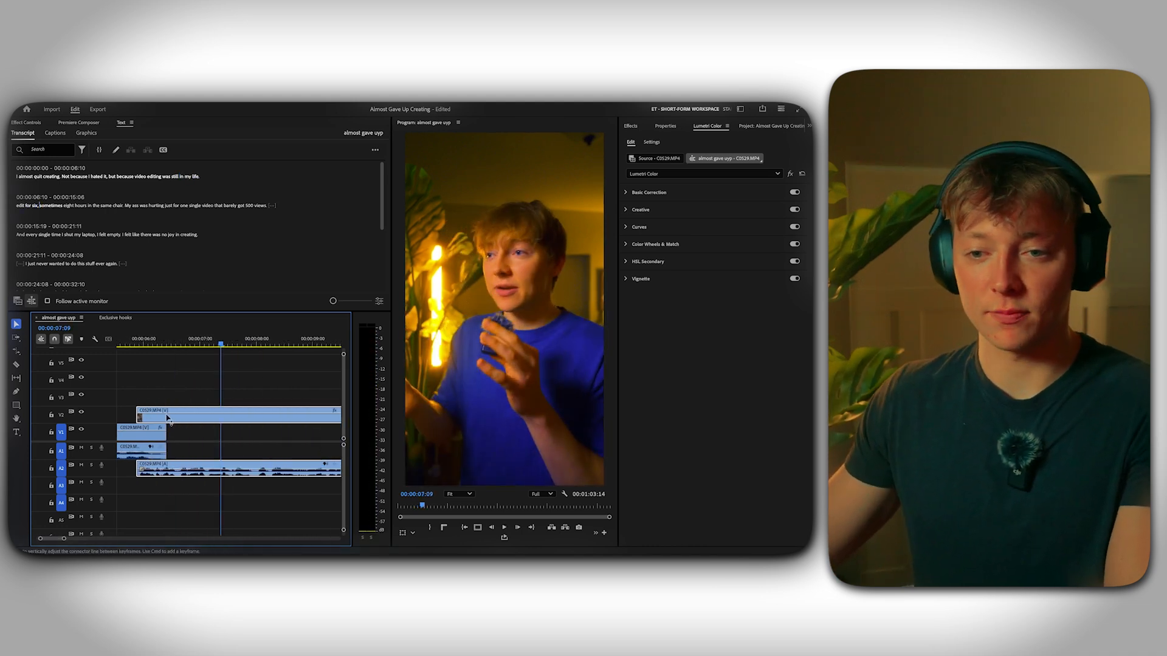
# Trim the upper clip on V2 to tighten the cut.
pyautogui.moveTo(166, 417); pyautogui.dragTo(192, 417)
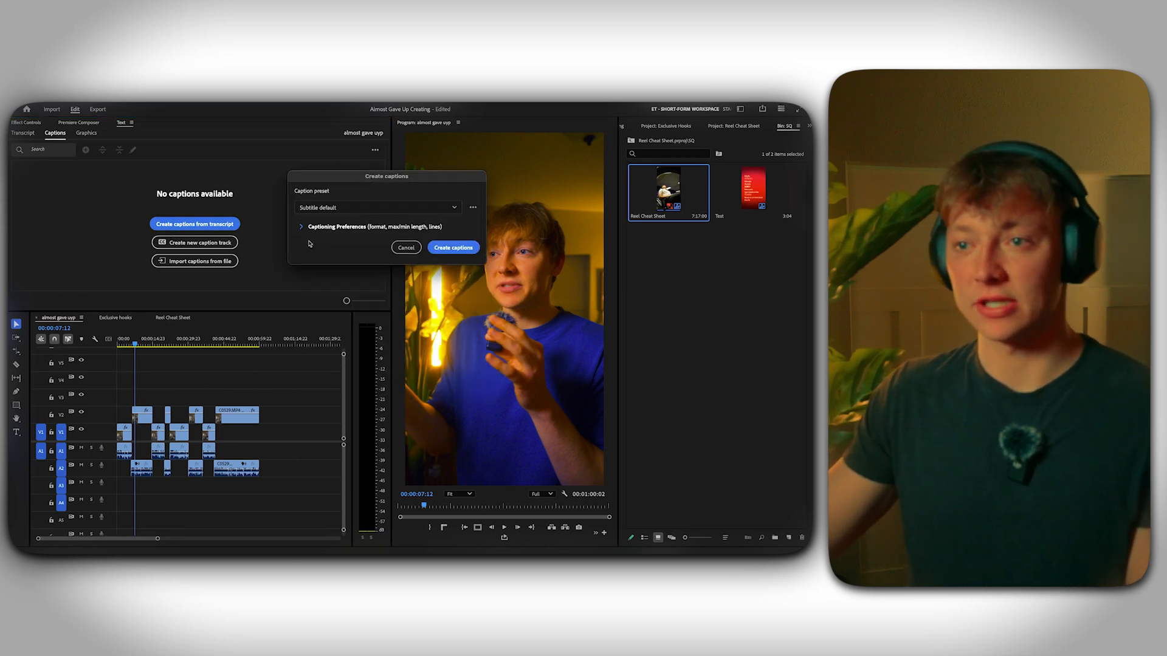
# Create one-word captions with minimised caption length and gap in Captioning Preferences.
pyautogui.click(301, 226)
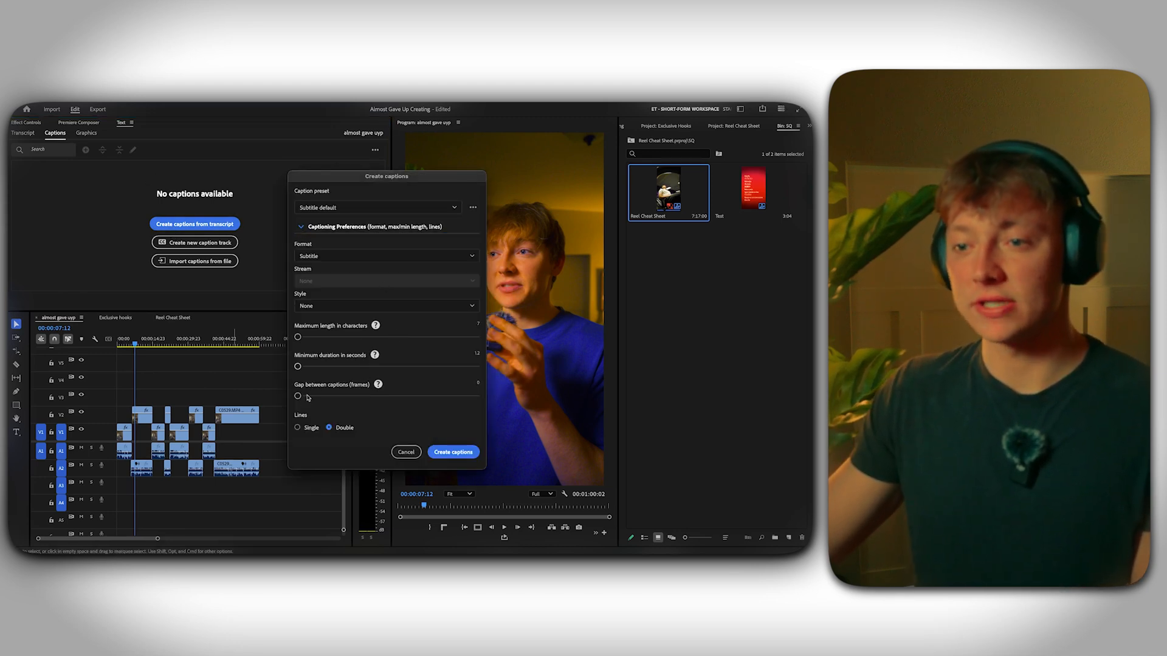
pyautogui.click(453, 452)
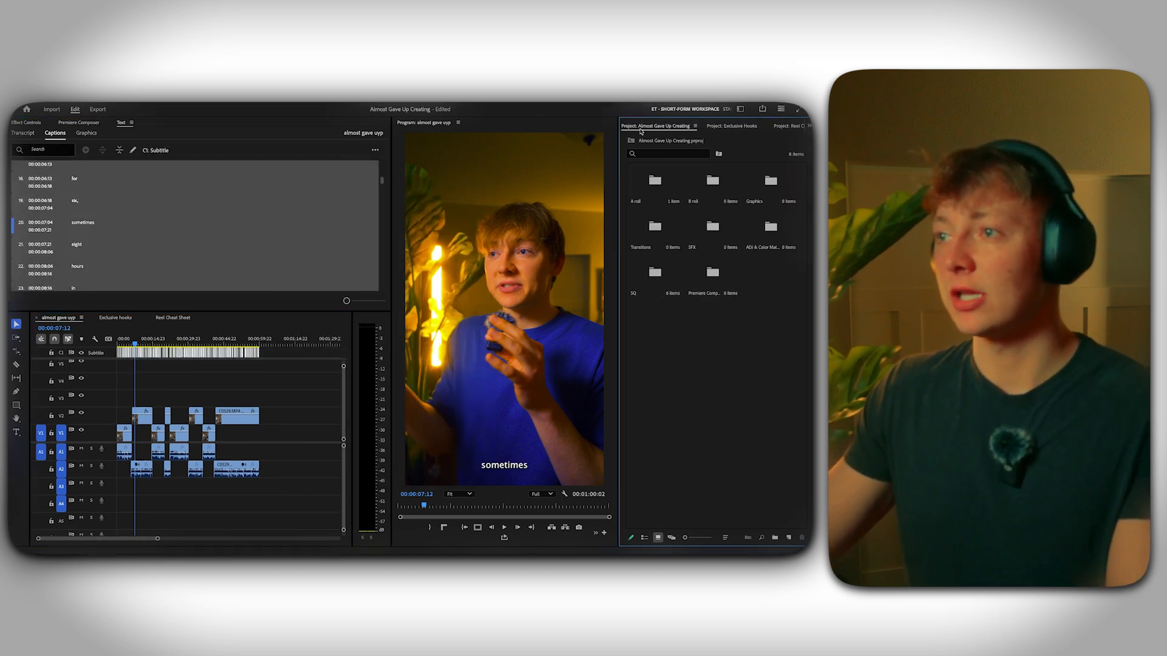
# Set the captions to Inter Black and adjust their font size in Properties.
pyautogui.click(664, 125)
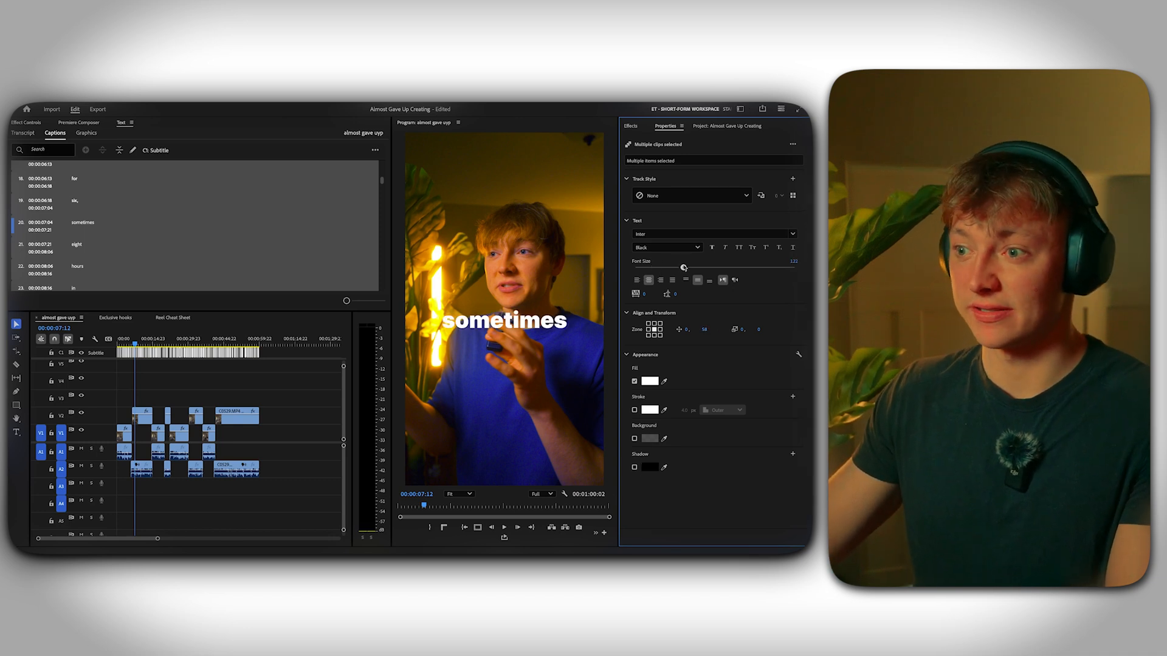
pyautogui.moveTo(683, 267); pyautogui.dragTo(674, 268)
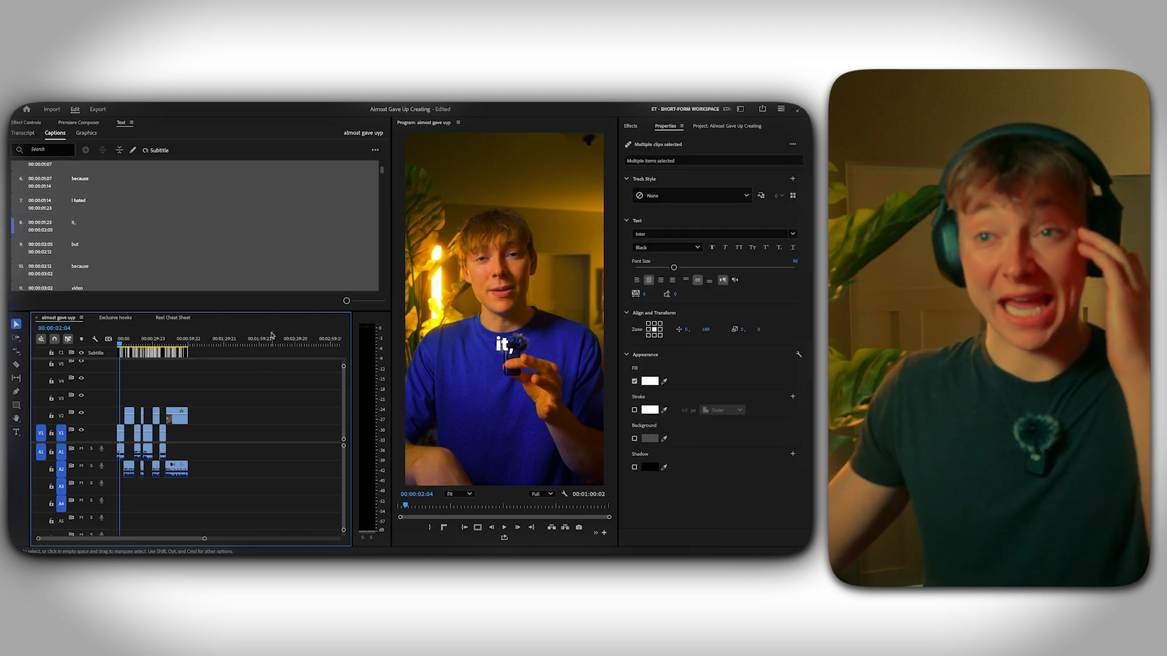
# Upgrade the caption track to graphic clips on V3.
pyautogui.click(215, 105)
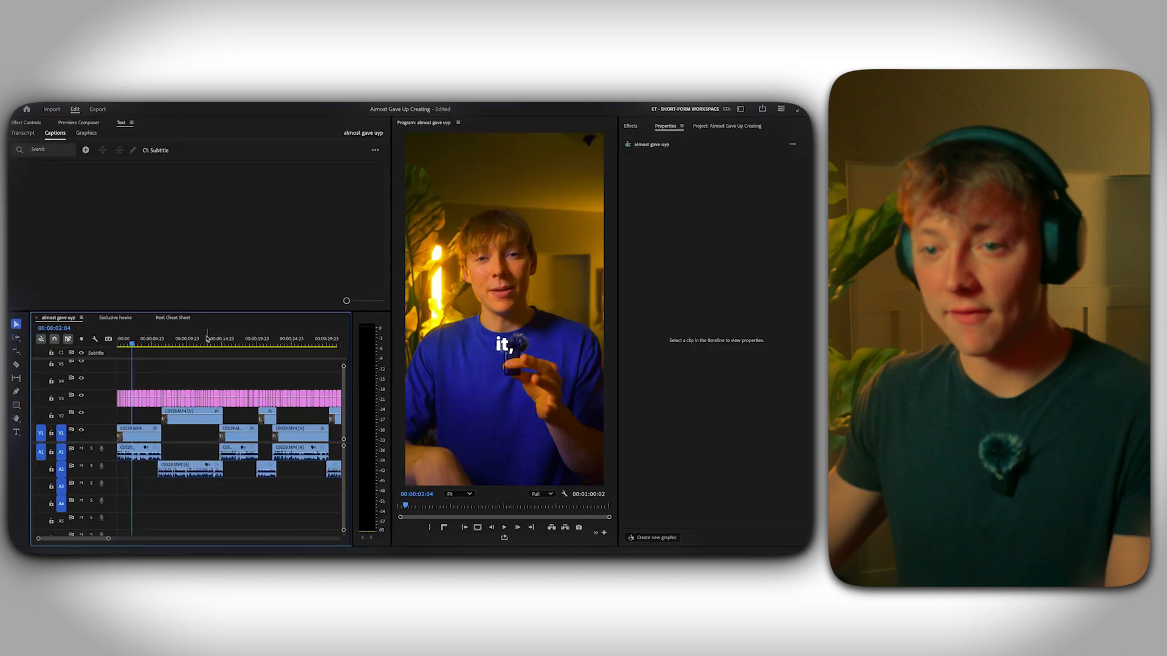
pyautogui.scroll(-3)
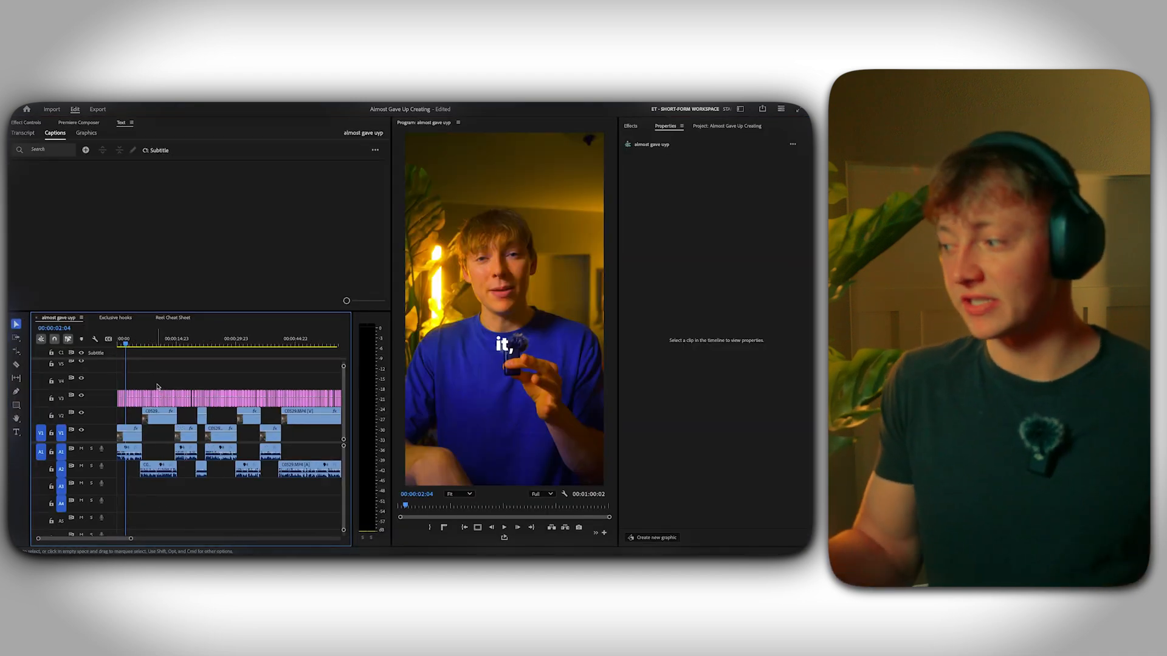
pyautogui.click(116, 318)
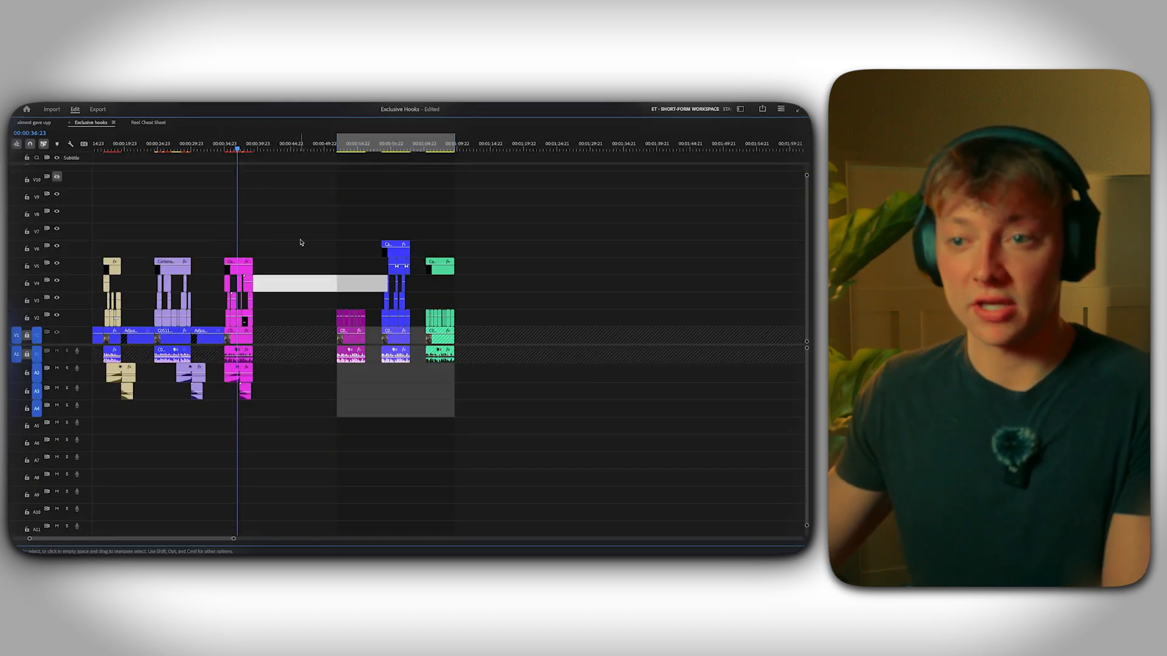
# Place the stacked hook clips and audio ahead of the talking-head edit.
pyautogui.click(33, 122)
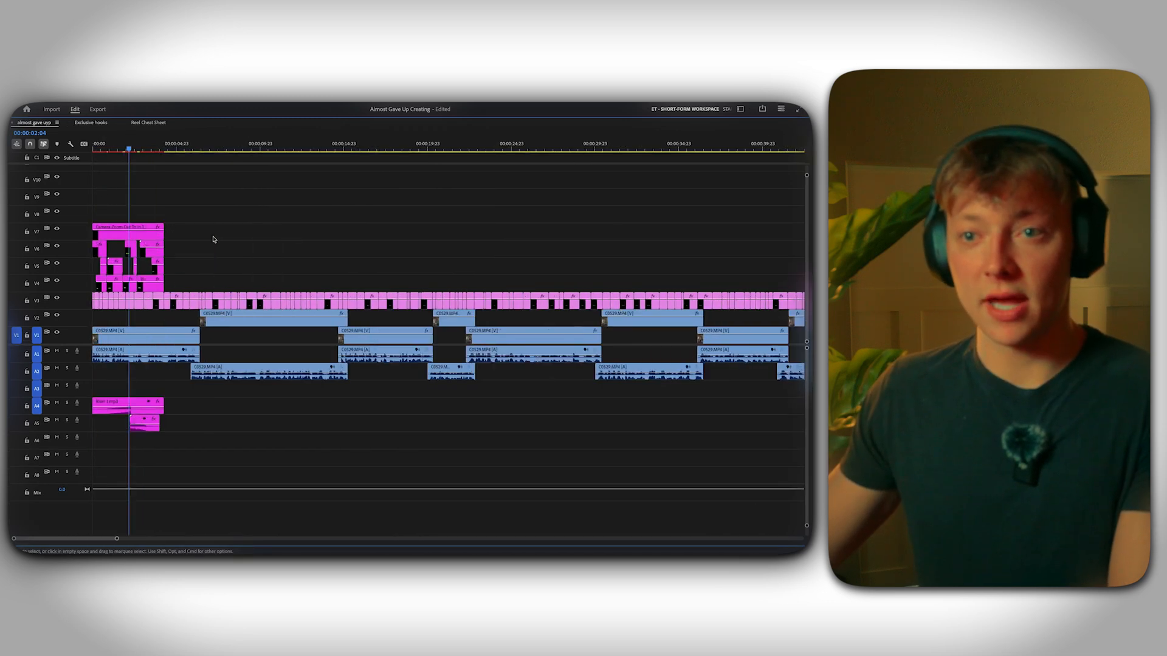
pyautogui.moveTo(165, 231); pyautogui.dragTo(198, 231)
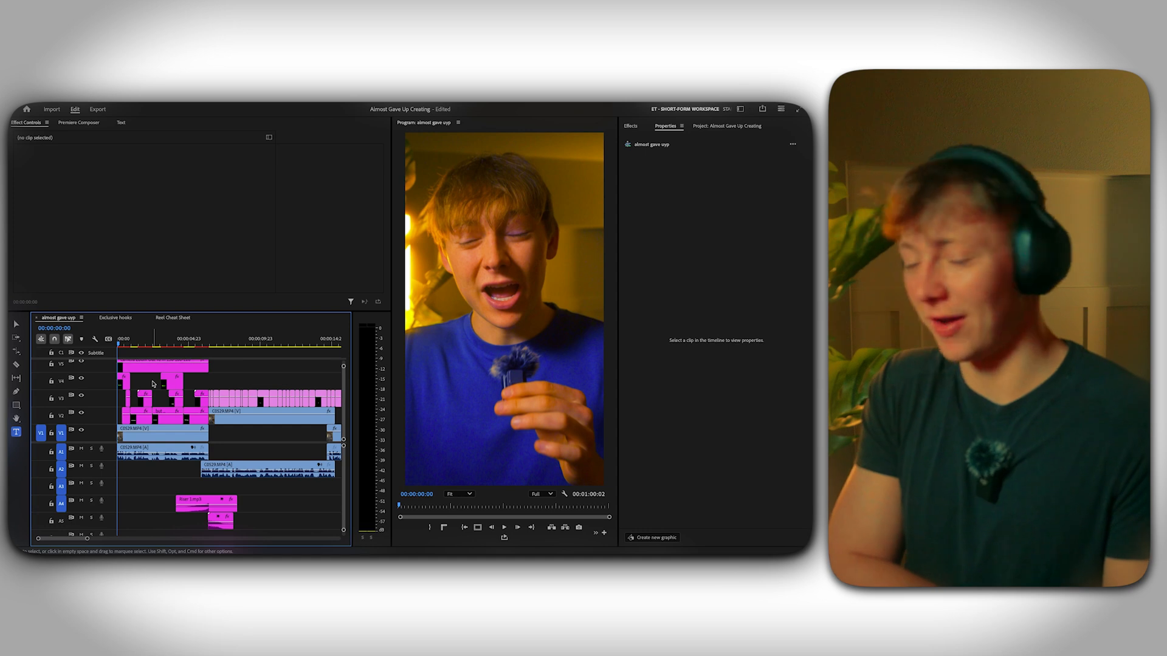
# Move the playhead to about 00:00:54:15, where the shine text appears.
pyautogui.click(503, 527)
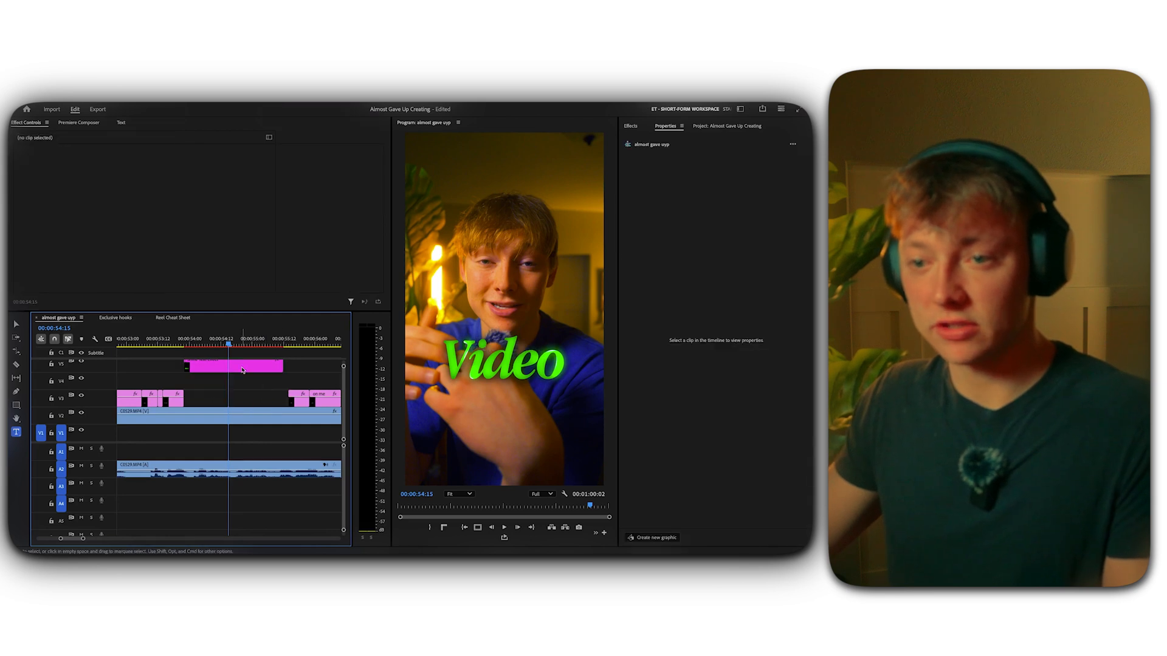
# Retype the Shine Text Effect title on V3 to 'Captions' and tweak its settings.
pyautogui.click(232, 364)
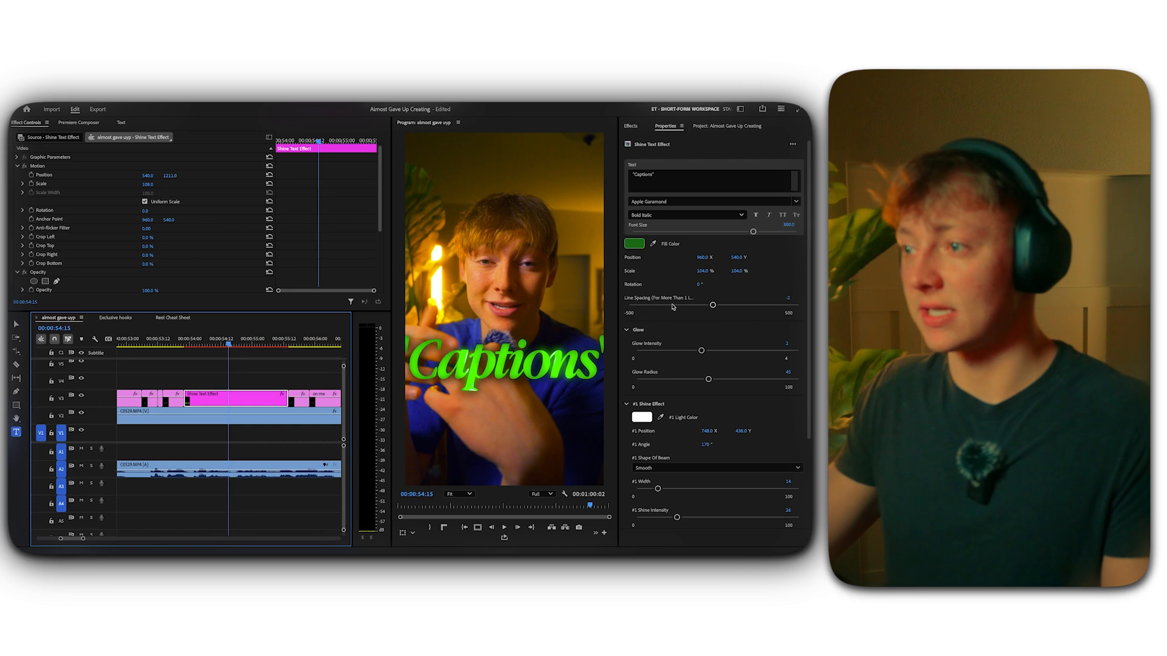
pyautogui.moveTo(756, 231); pyautogui.dragTo(726, 232)
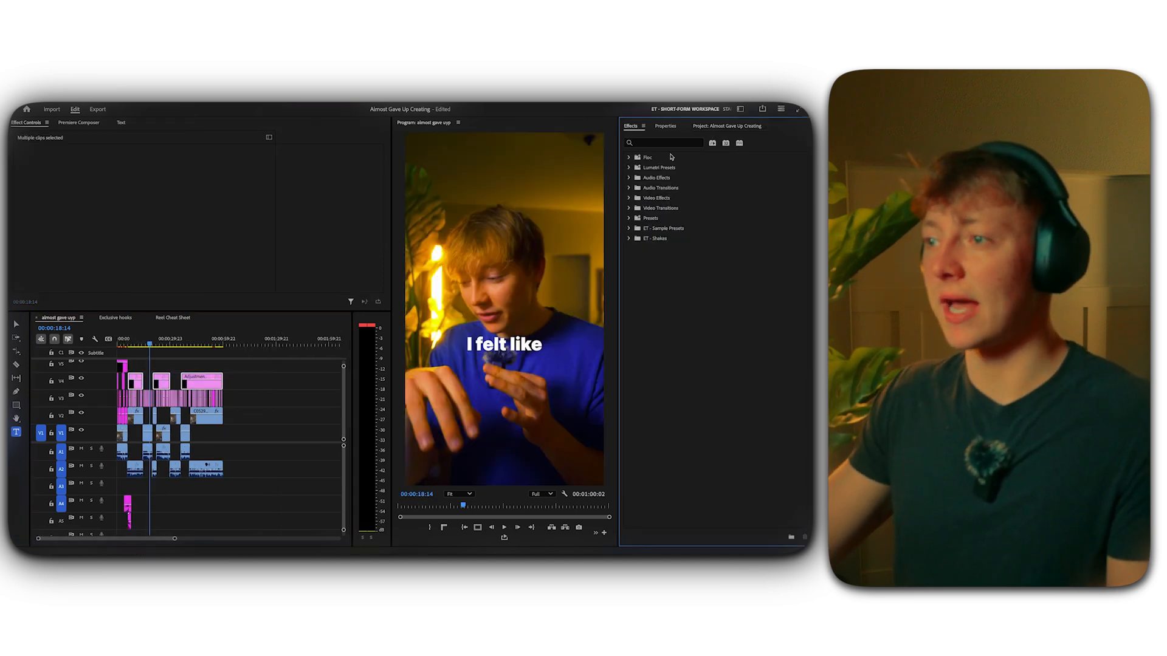
# Expand Flux > TR - All Presets and select ET - Subtle Zoom IN 100-110.
pyautogui.click(630, 157)
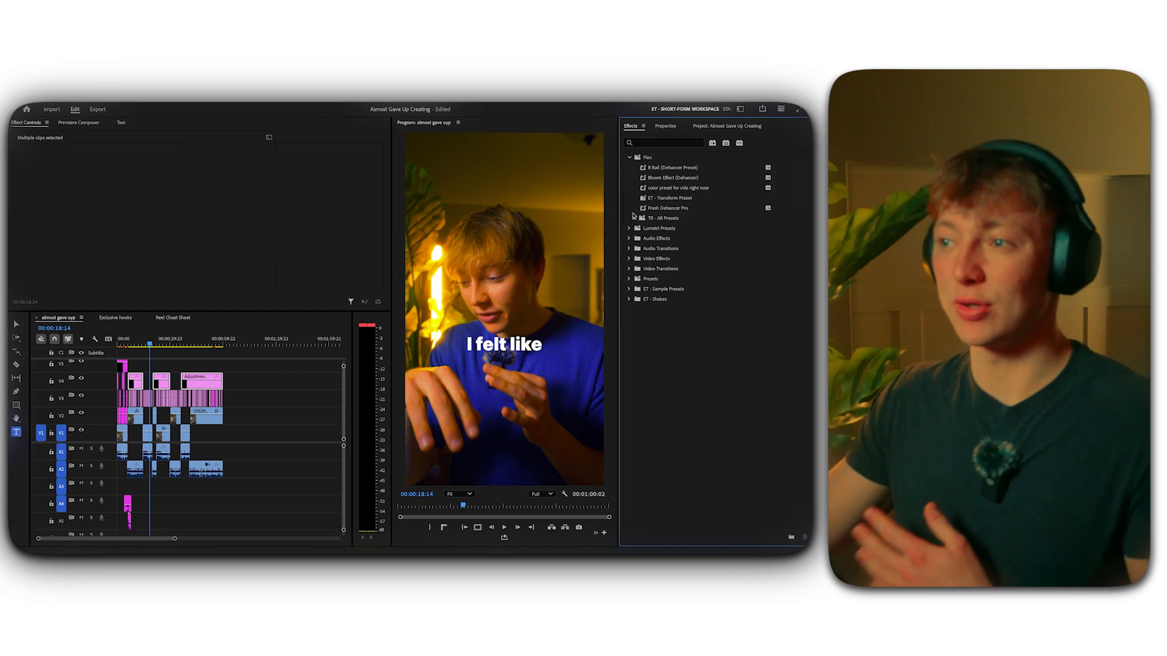
pyautogui.click(637, 217)
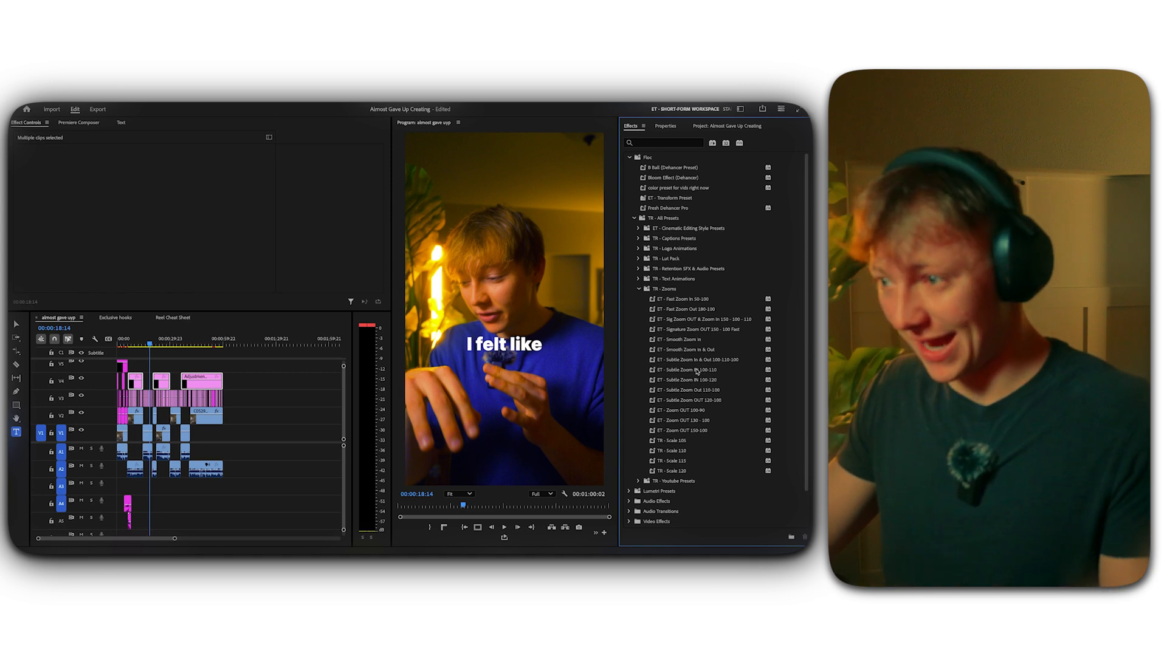
pyautogui.click(692, 370)
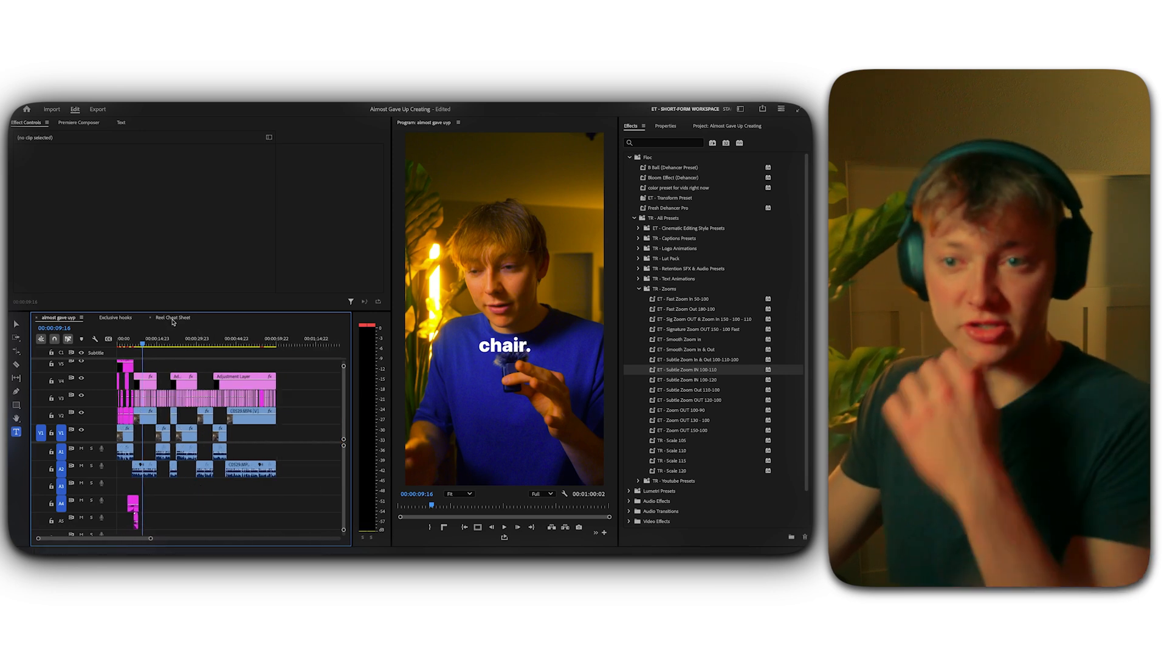
# Check the Exclusive Hooks sequence, then load B Roll clip C0274 into the Source Monitor.
pyautogui.click(114, 318)
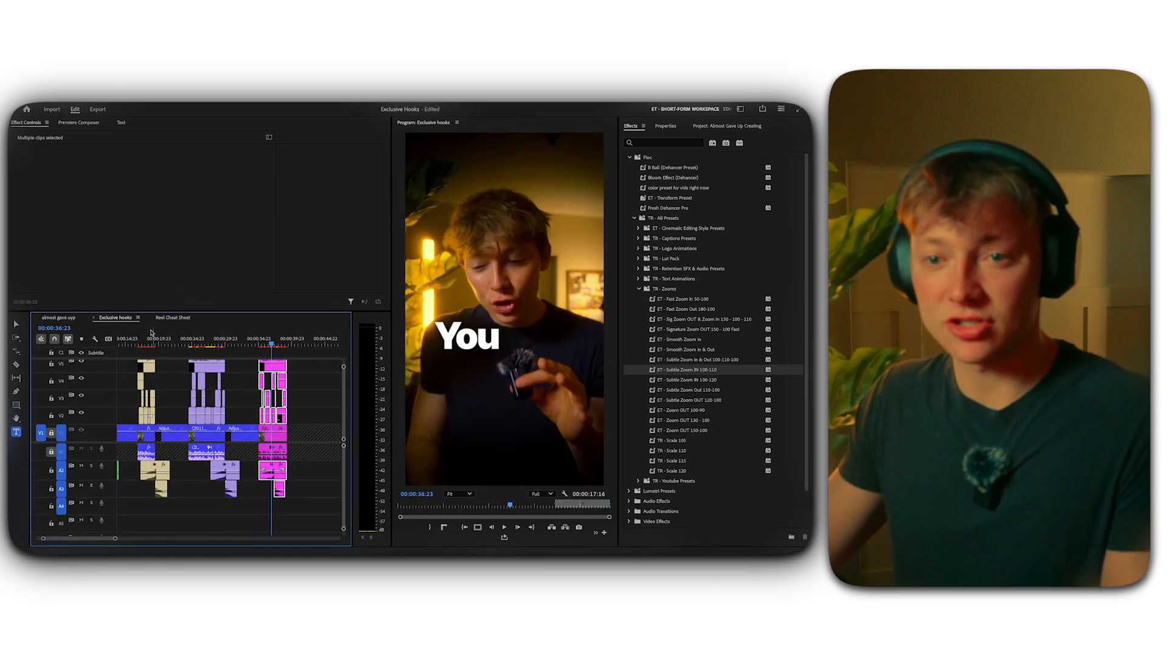
pyautogui.click(79, 123)
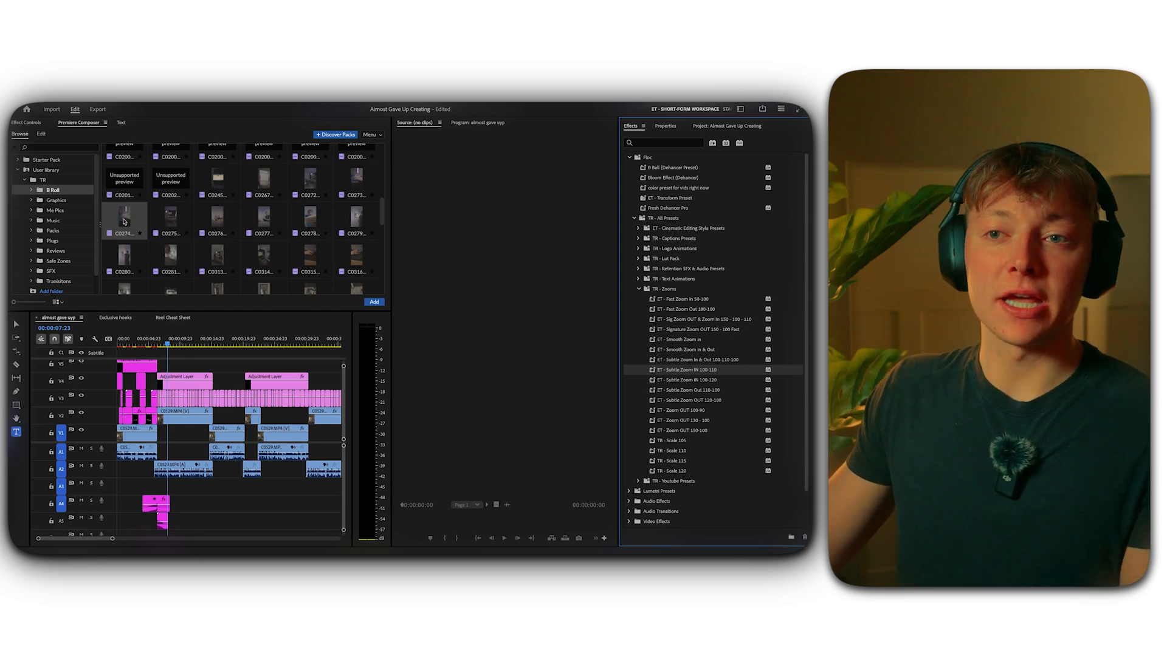
pyautogui.moveTo(124, 222); pyautogui.dragTo(261, 518)
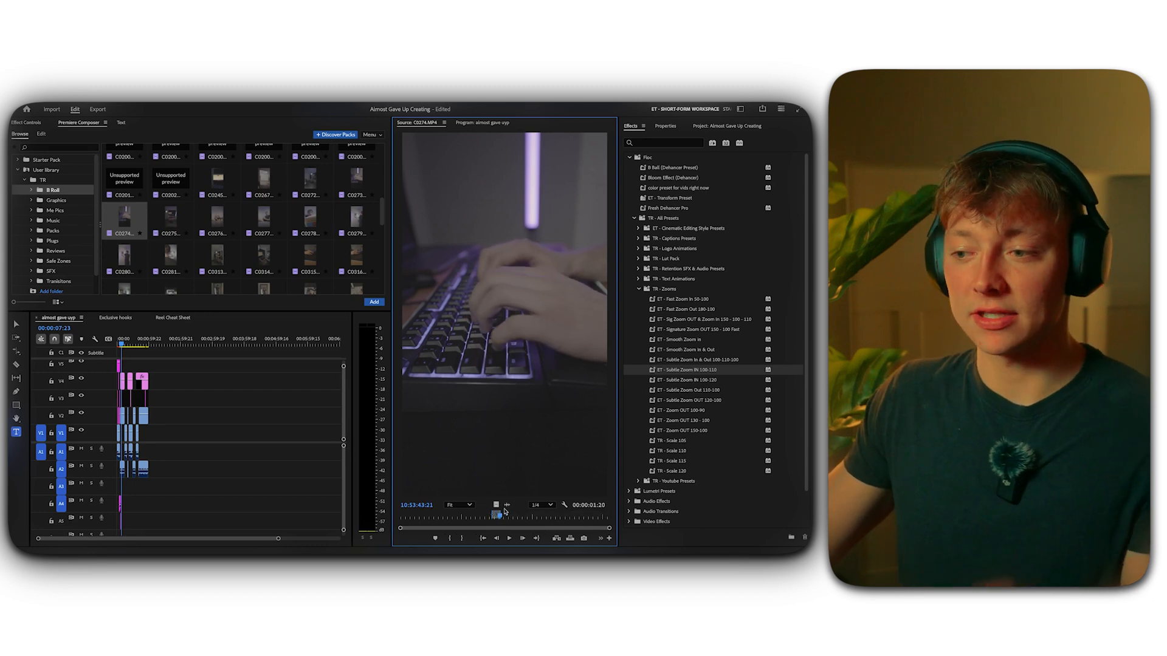
pyautogui.moveTo(500, 514)
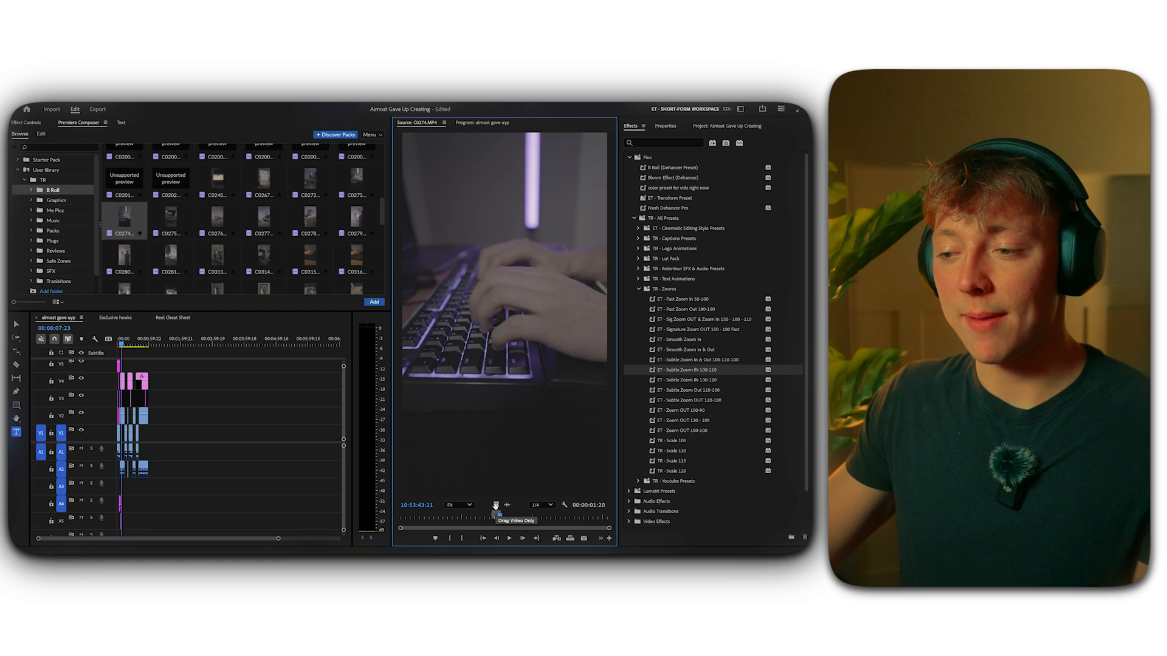
pyautogui.moveTo(505, 511)
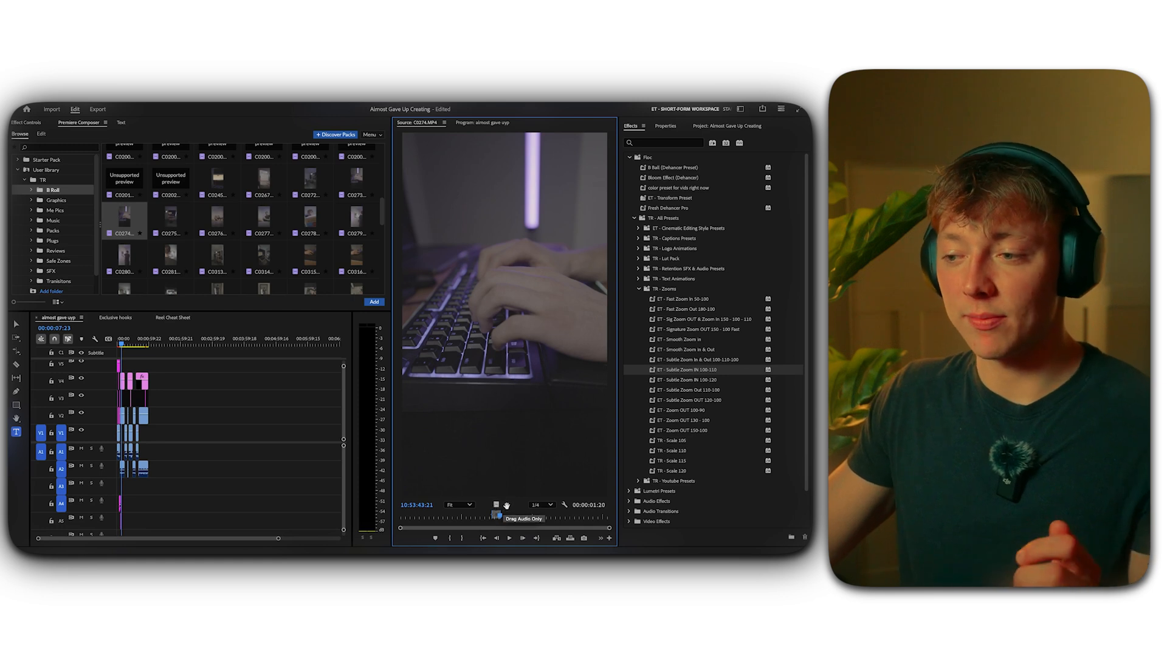